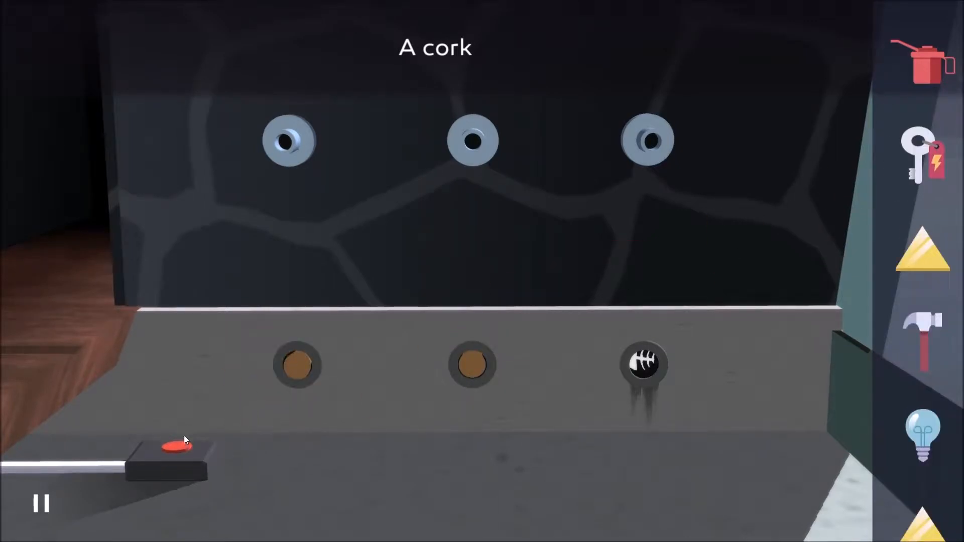
Step: Activate the red switch below the cork panel, using up the hammer and triangle wedges
click(645, 370)
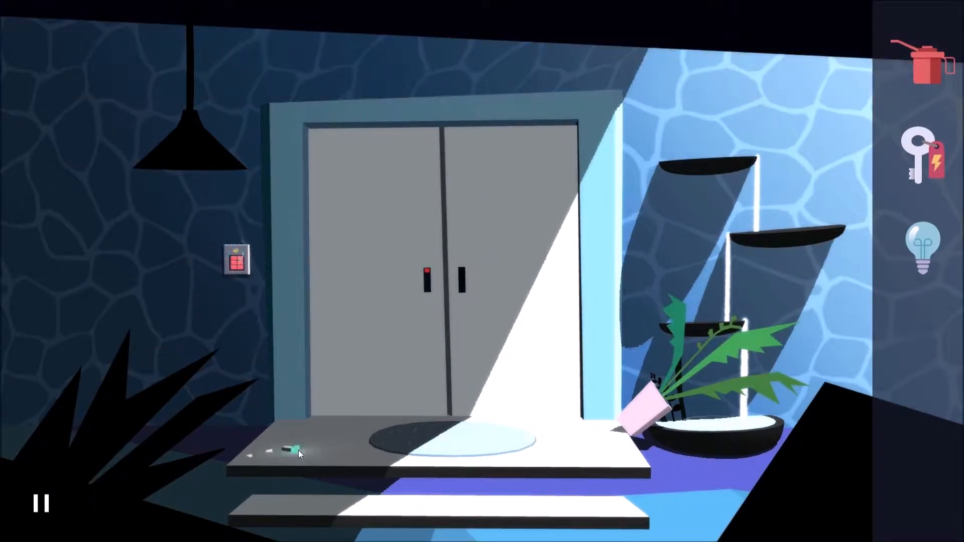
Step: Collect the pulsing item from the step and fit the light bulb into the hanging lamp
click(287, 448)
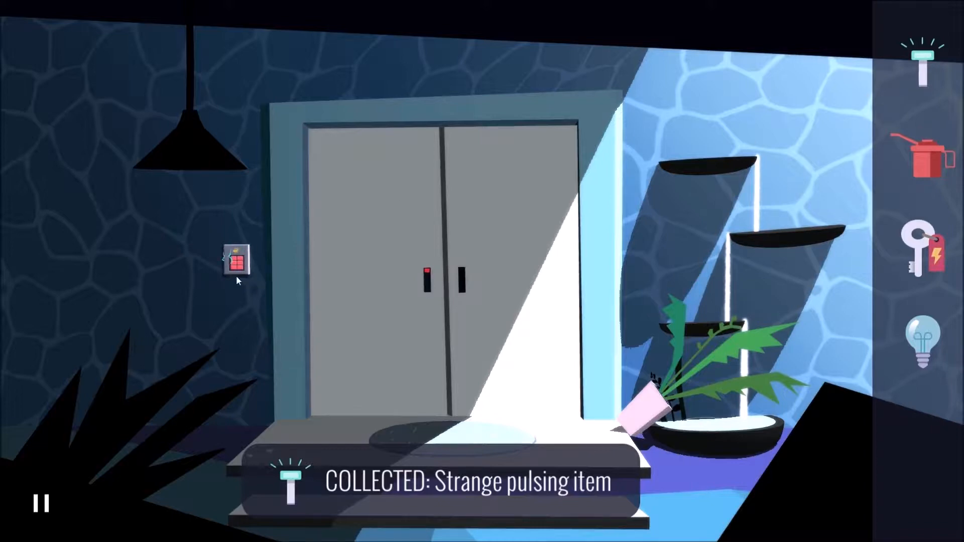
click(240, 269)
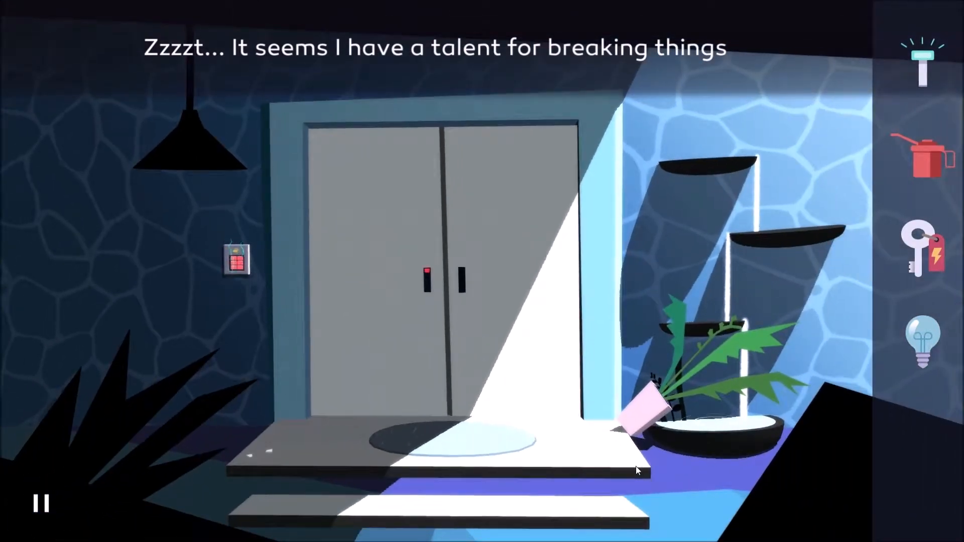
click(922, 349)
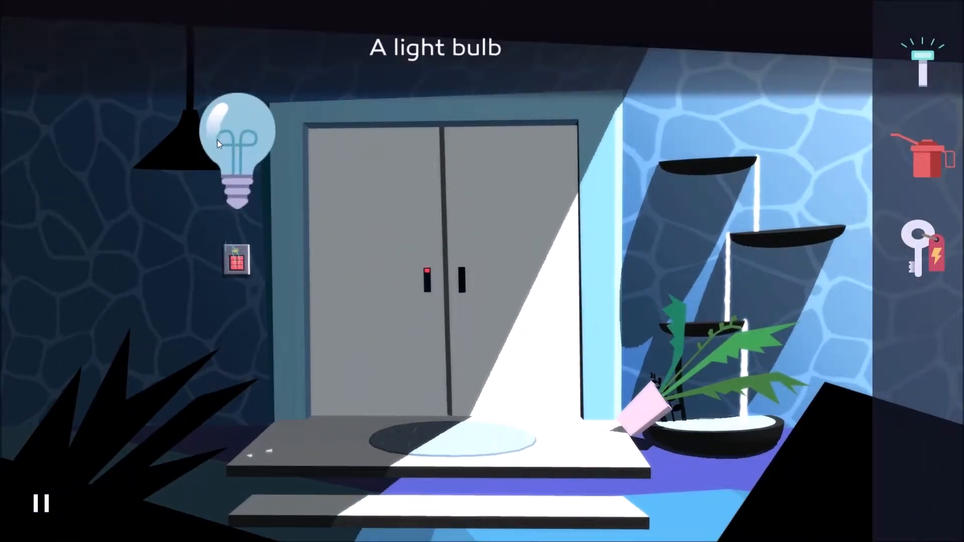
click(237, 140)
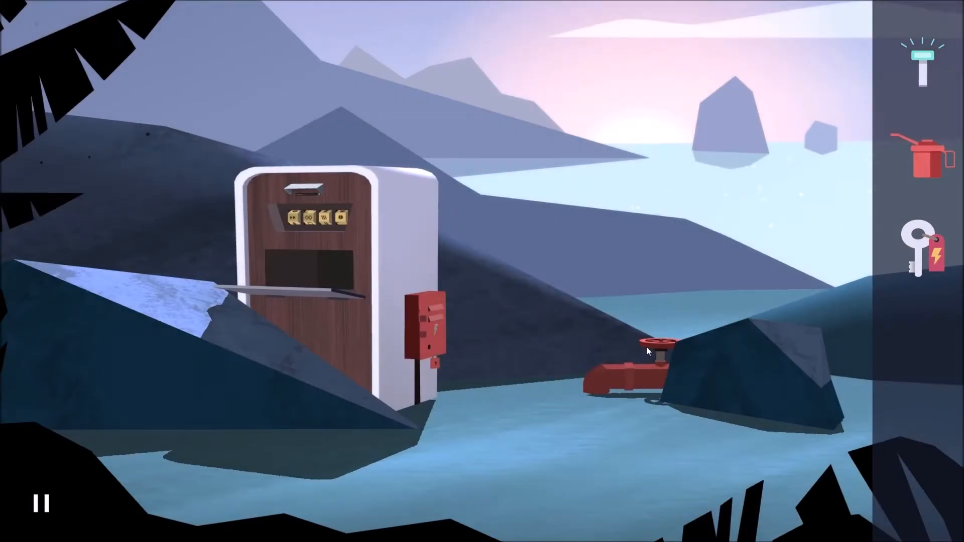
Step: Inspect the red pipe valve, then unlock the red electrical box's padlock with the red-tag key
click(655, 349)
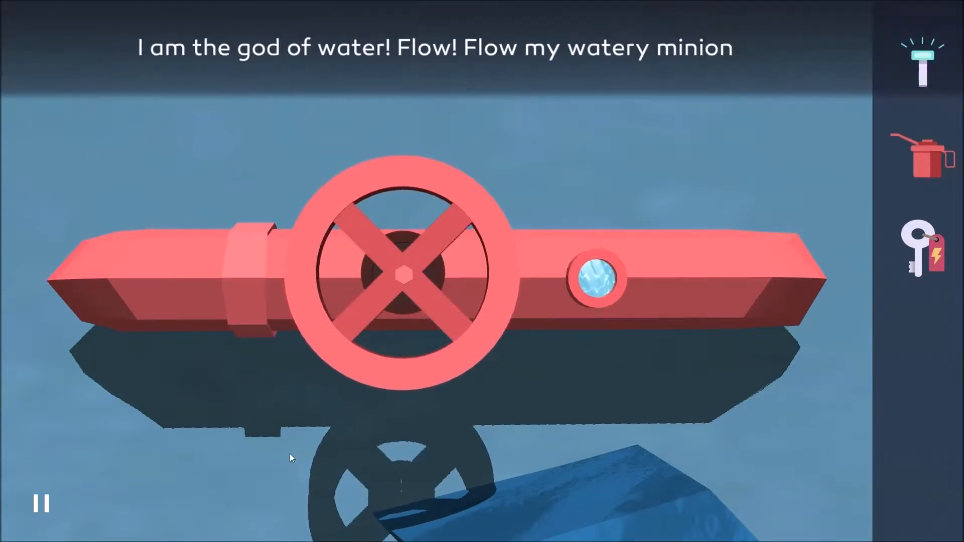
mouse_move(305, 476)
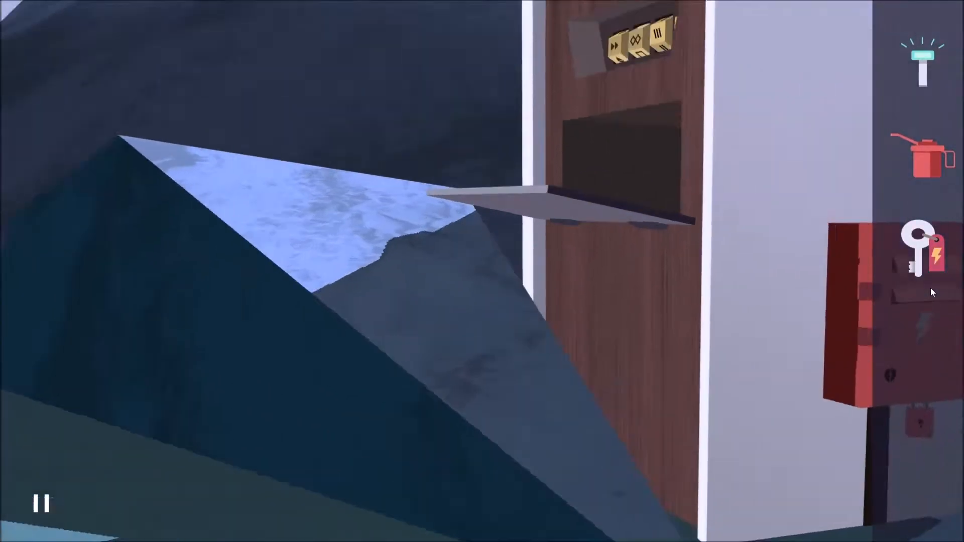
click(920, 252)
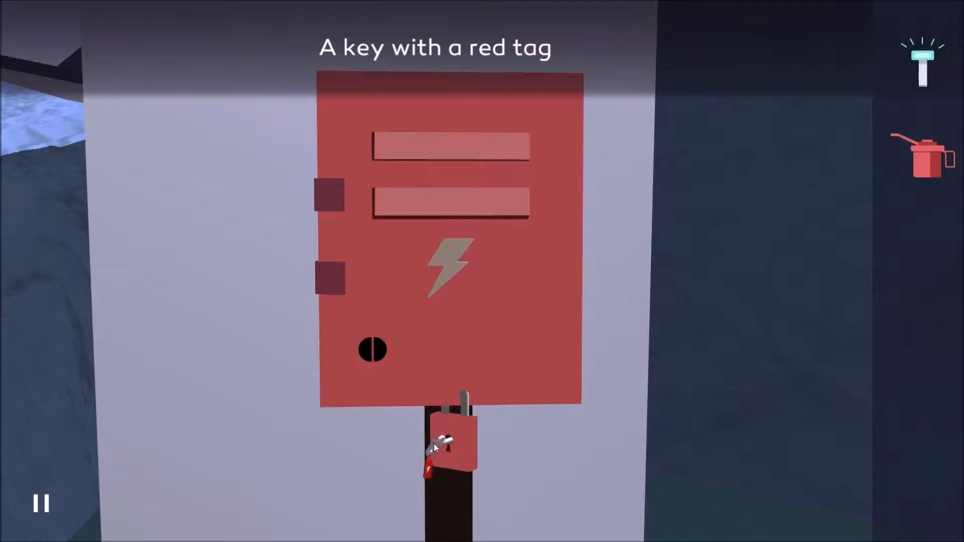
click(447, 444)
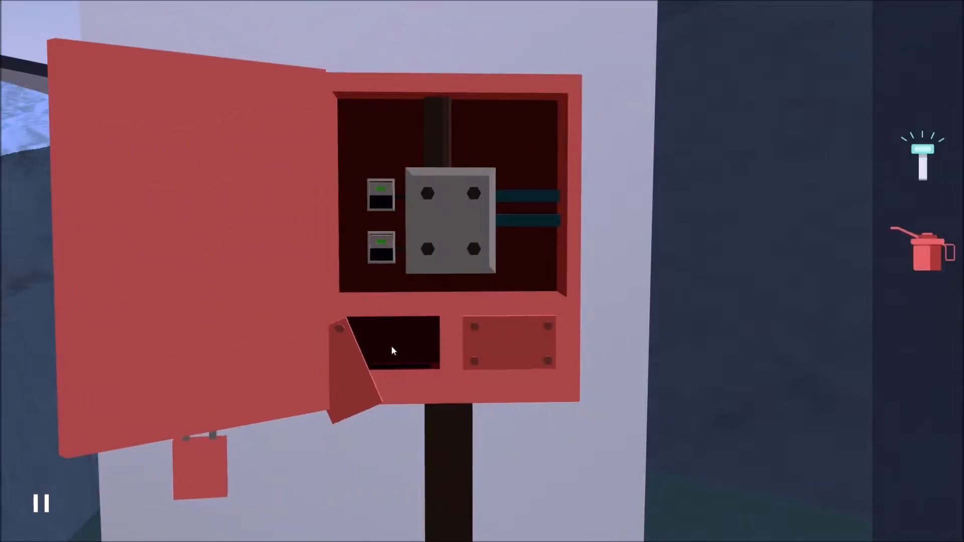
click(395, 352)
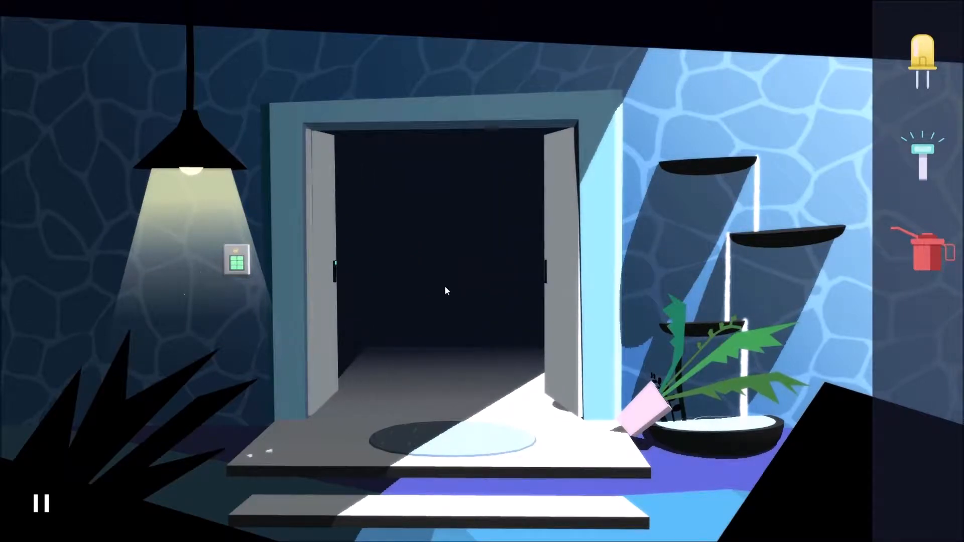
Step: Go through the open front doors and examine the wall cabinet's puzzle panel
click(445, 292)
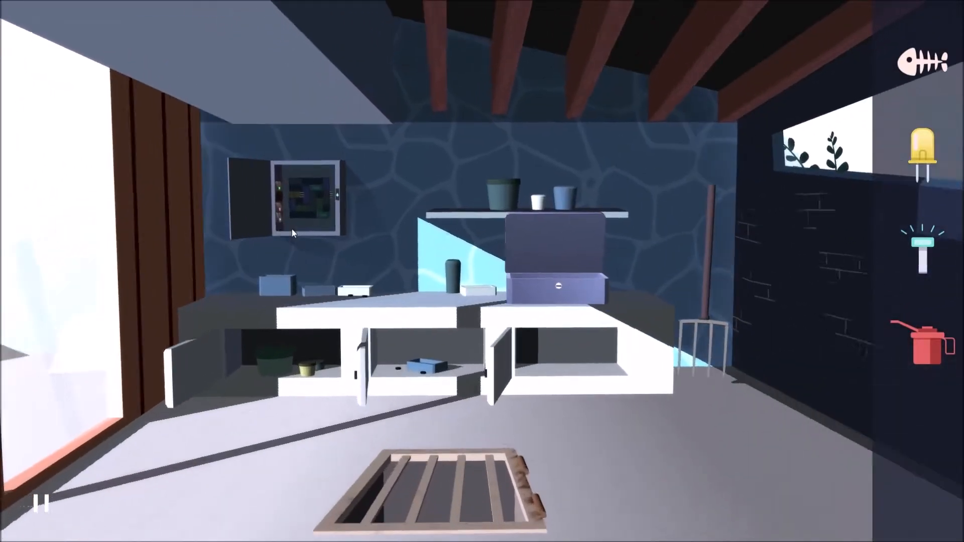
click(305, 201)
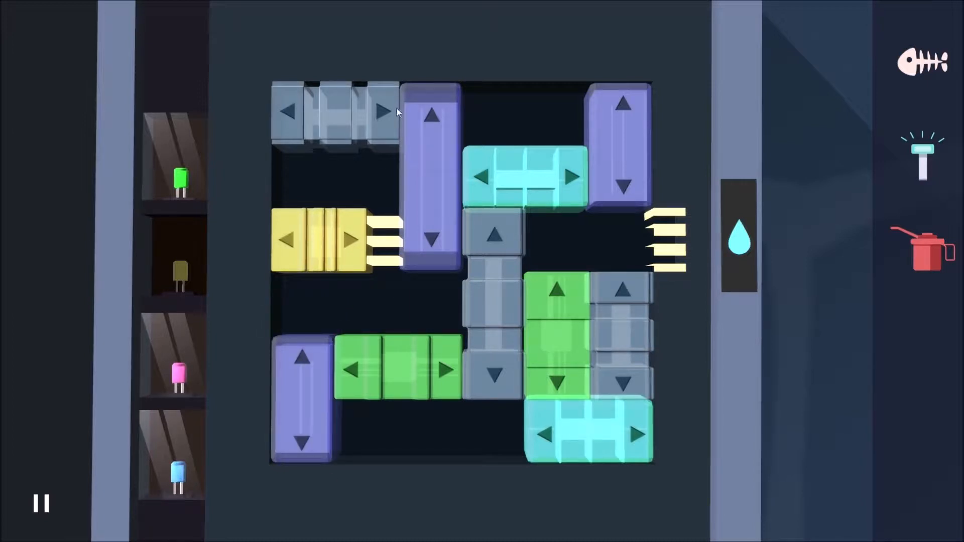
Step: Begin shifting the coloured blocks to clear the yellow block's path
click(432, 119)
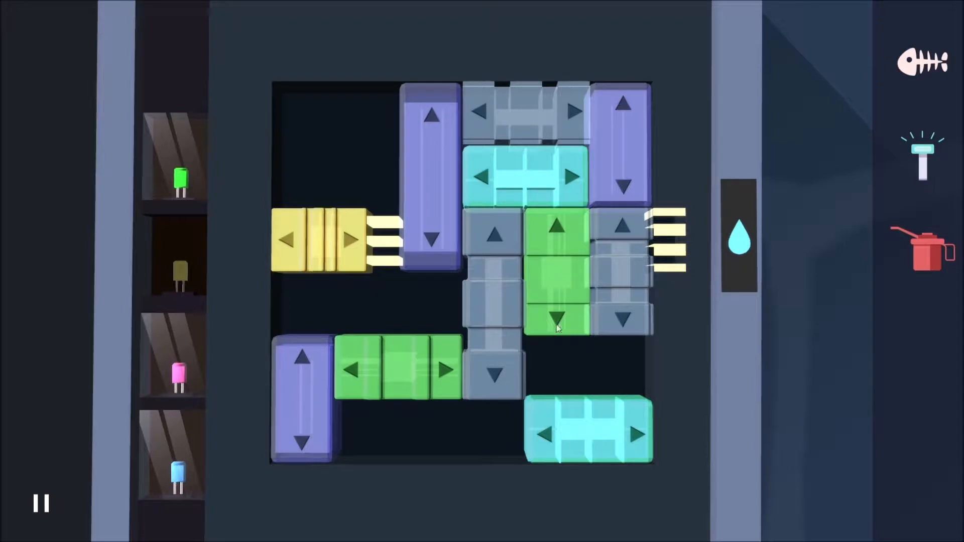
mouse_move(452, 379)
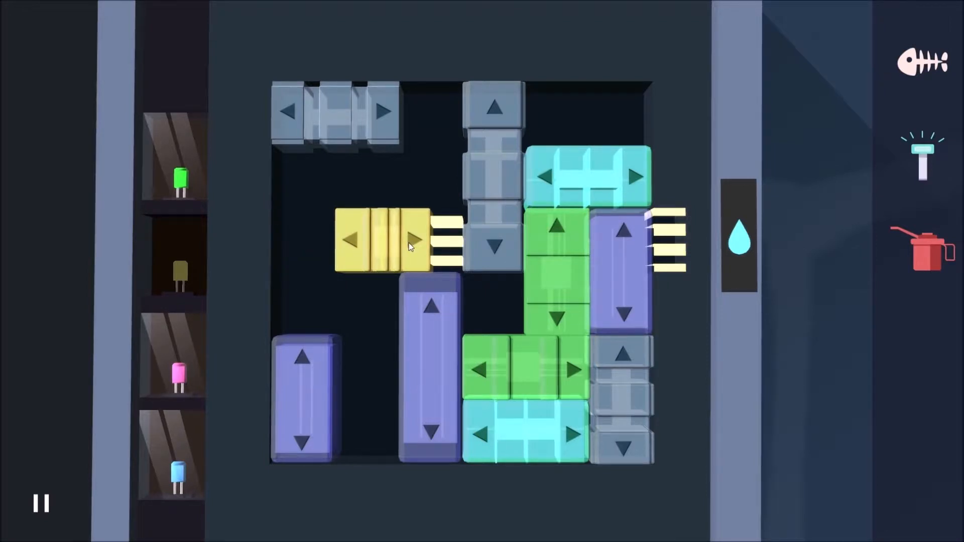
mouse_move(351, 142)
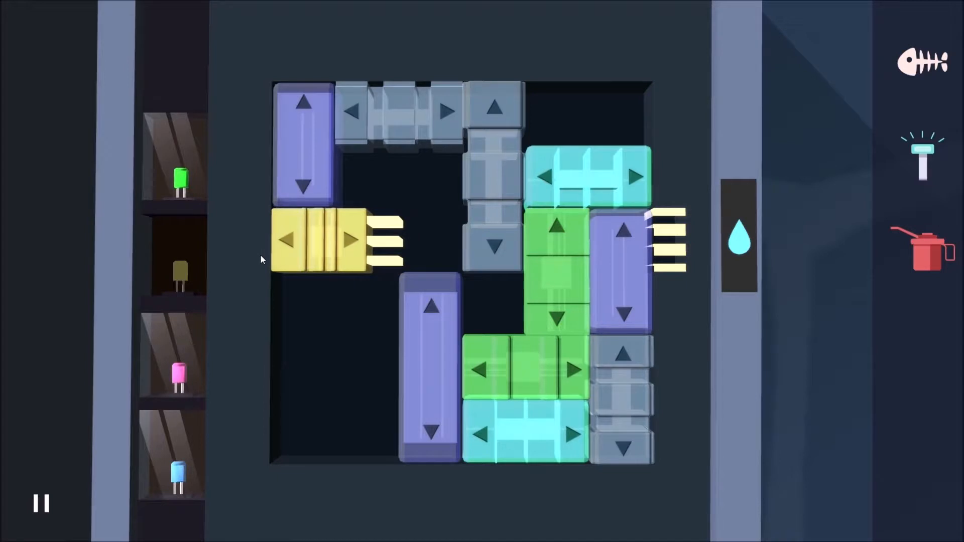
Step: Slide the remaining blocks aside so the yellow block reaches the right connector
drag(430, 368, 431, 240)
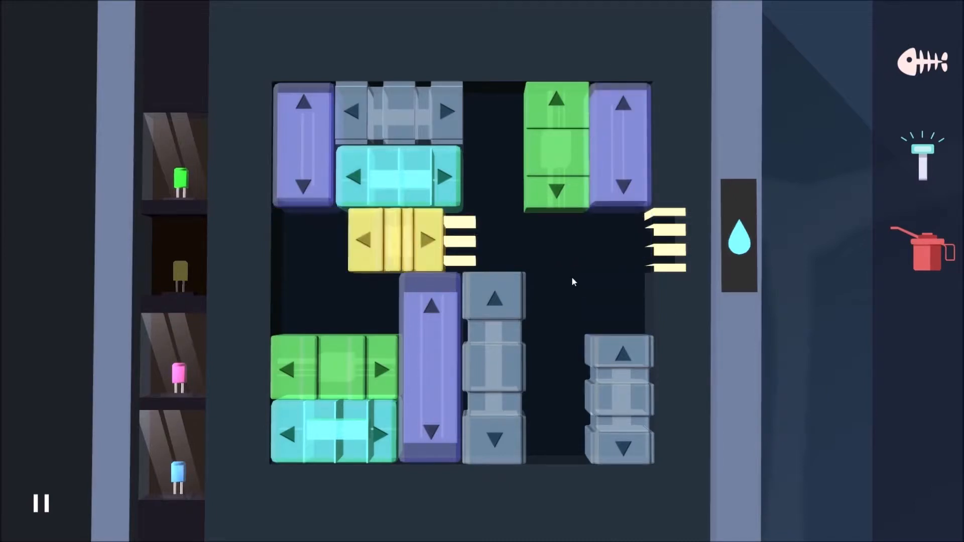
drag(400, 240, 614, 240)
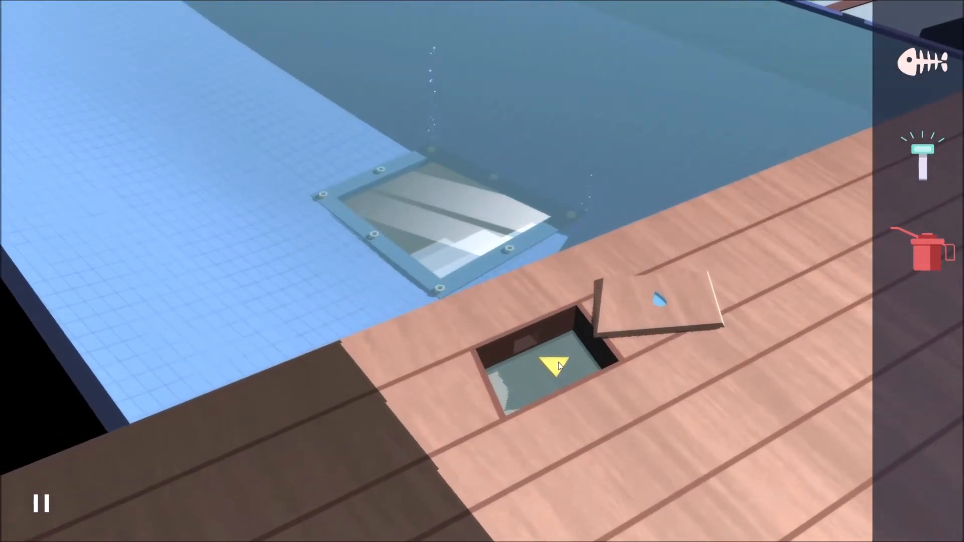
Step: Pick up the yellow triangular wedge from the pool-deck hatch
click(550, 365)
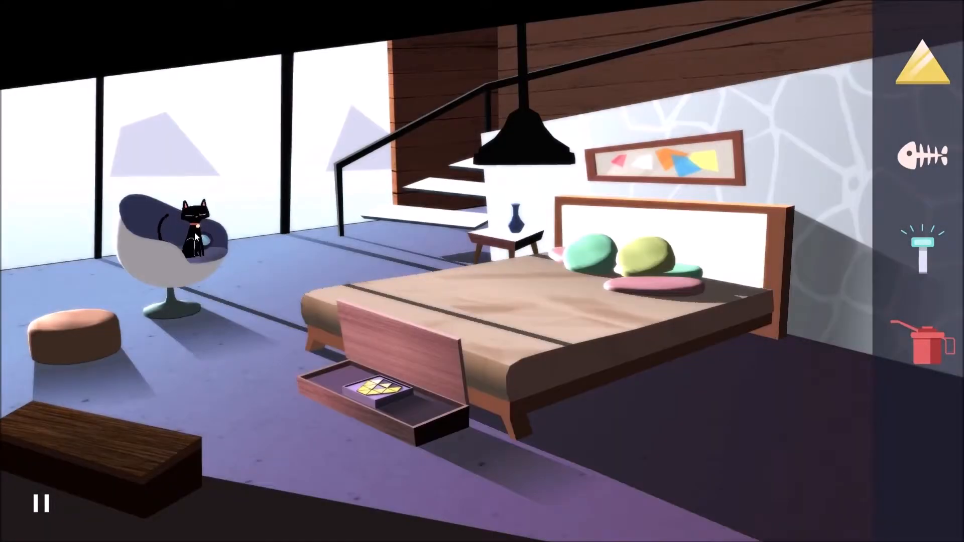
Step: Place the yellow wedge in the drawer's triangle tray and look through the telescope at lighthouse 6331
click(921, 158)
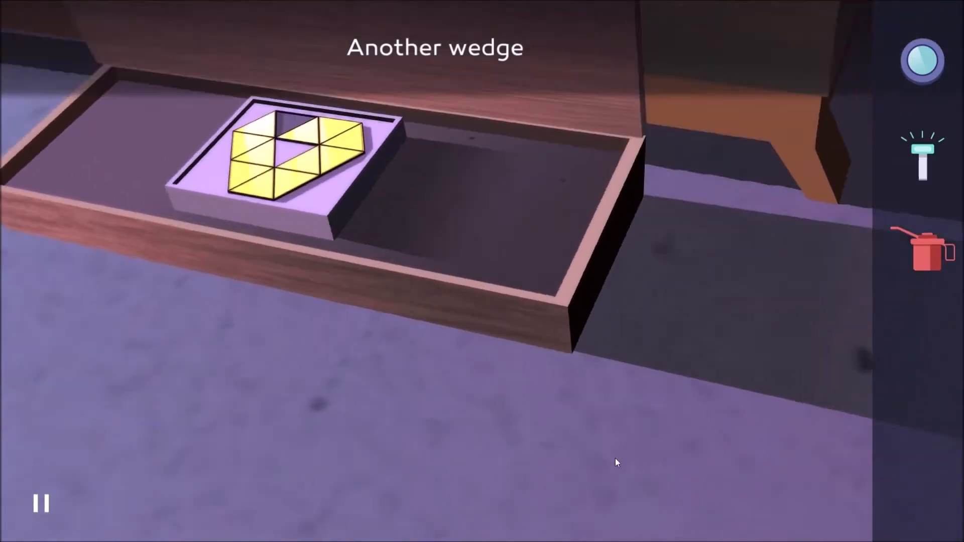
click(288, 151)
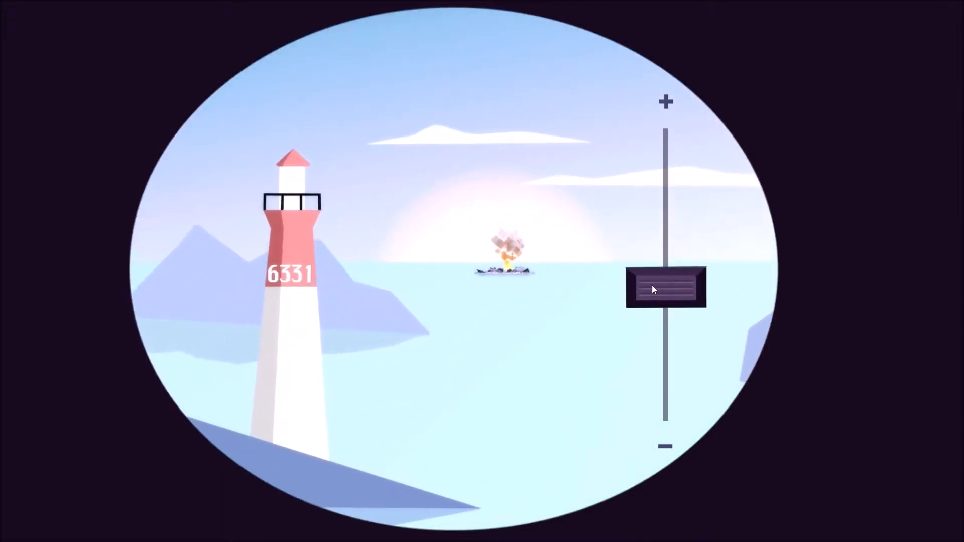
Step: Slide the telescope zoom toward + to magnify the smoking boat on the horizon
drag(666, 289, 666, 126)
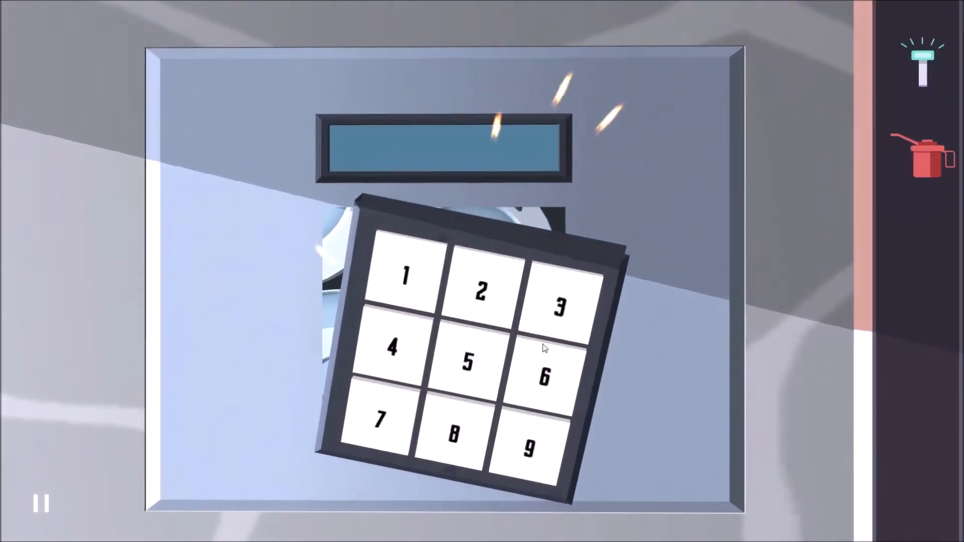
click(404, 284)
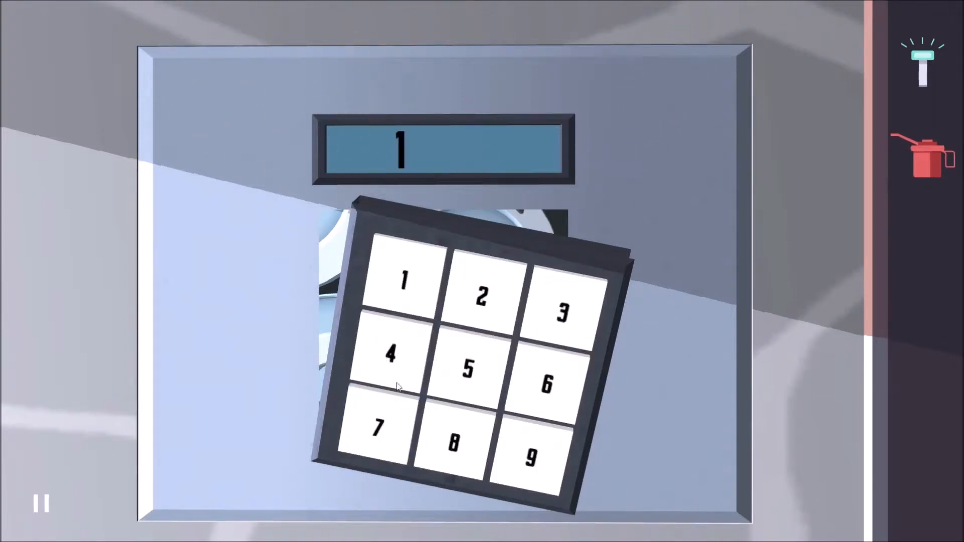
click(464, 369)
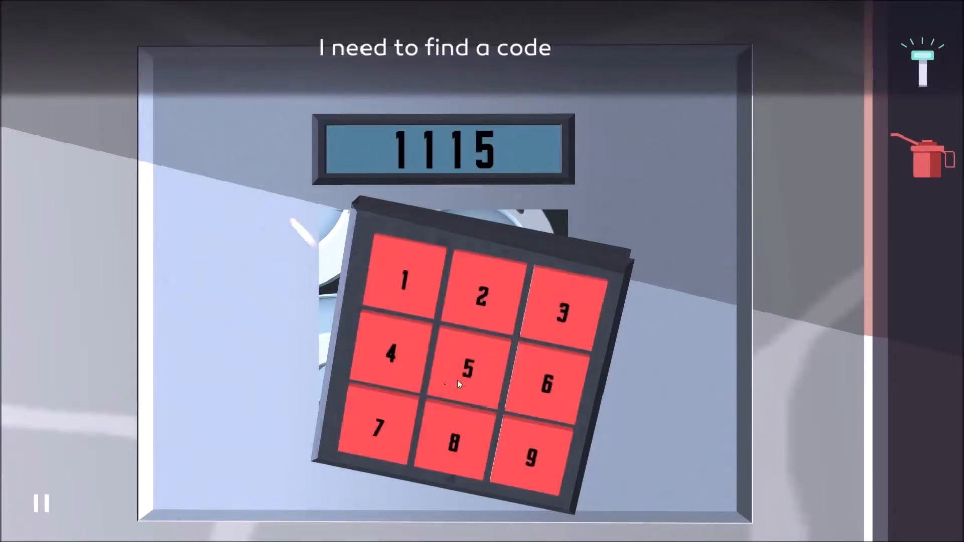
click(455, 445)
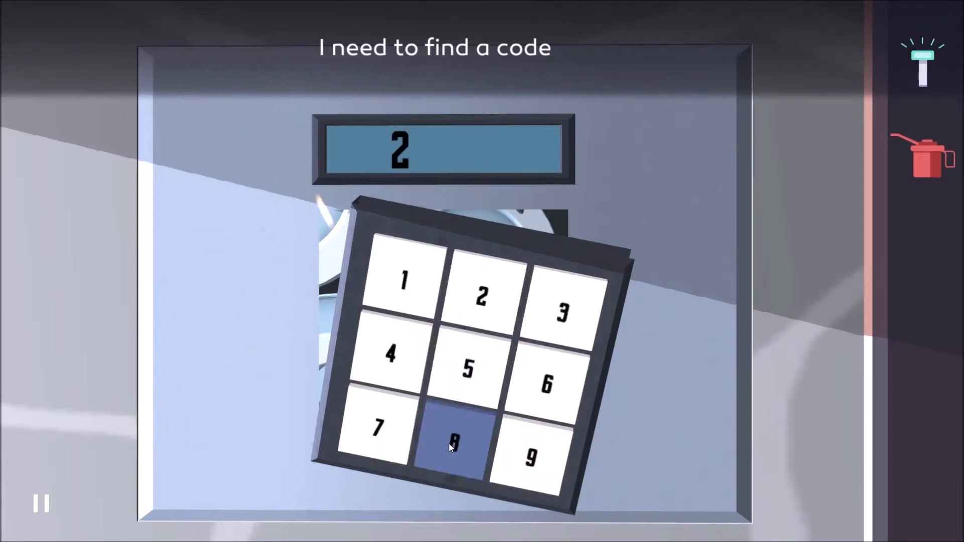
click(532, 458)
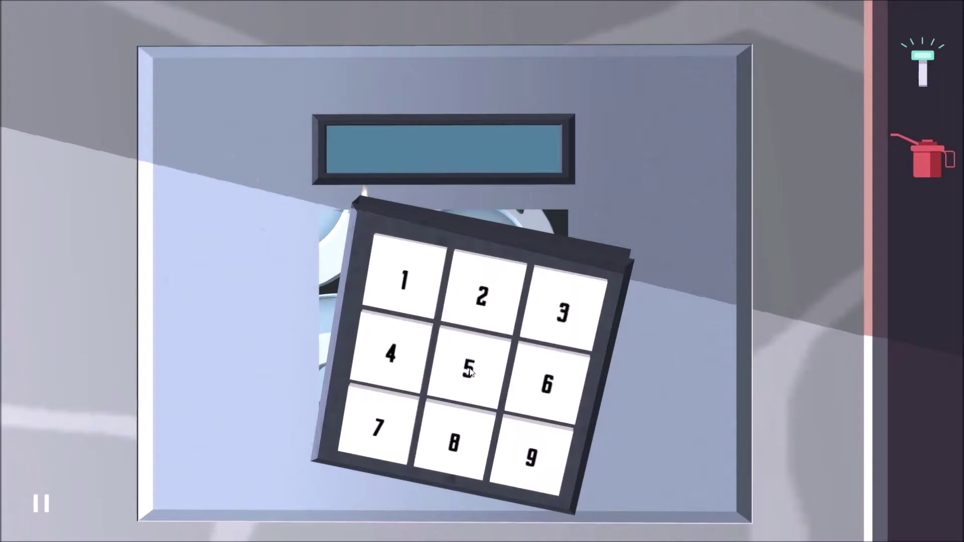
click(469, 372)
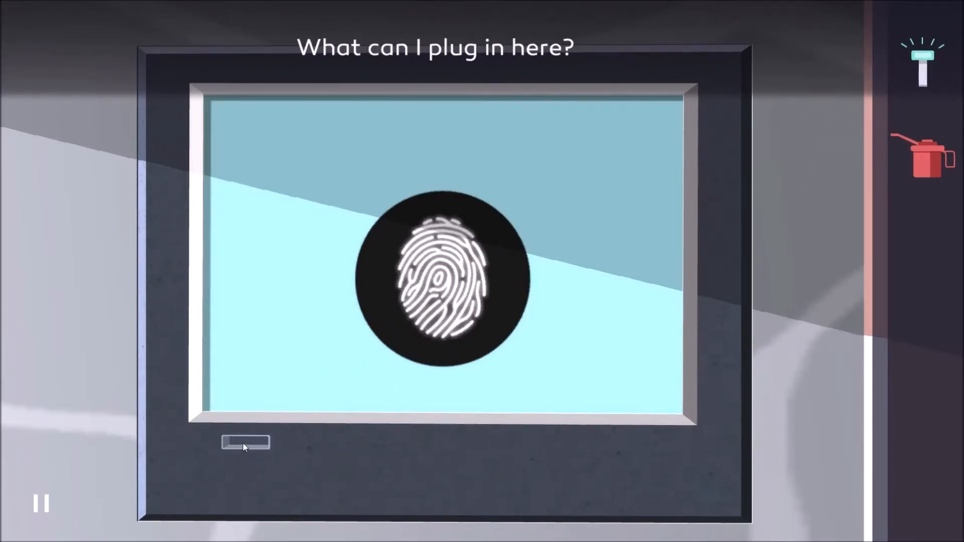
mouse_move(799, 346)
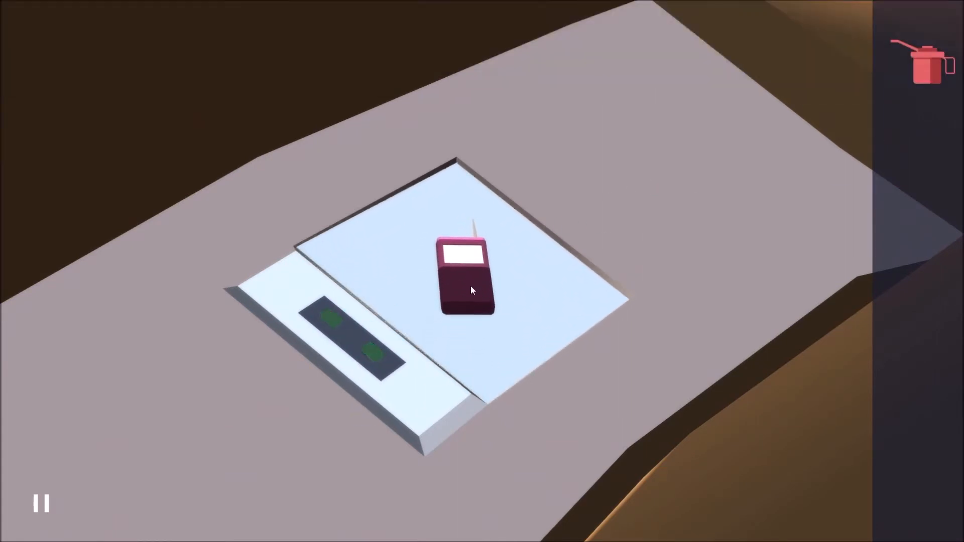
Step: Collect the phone from the kitchen scale into the inventory
click(464, 278)
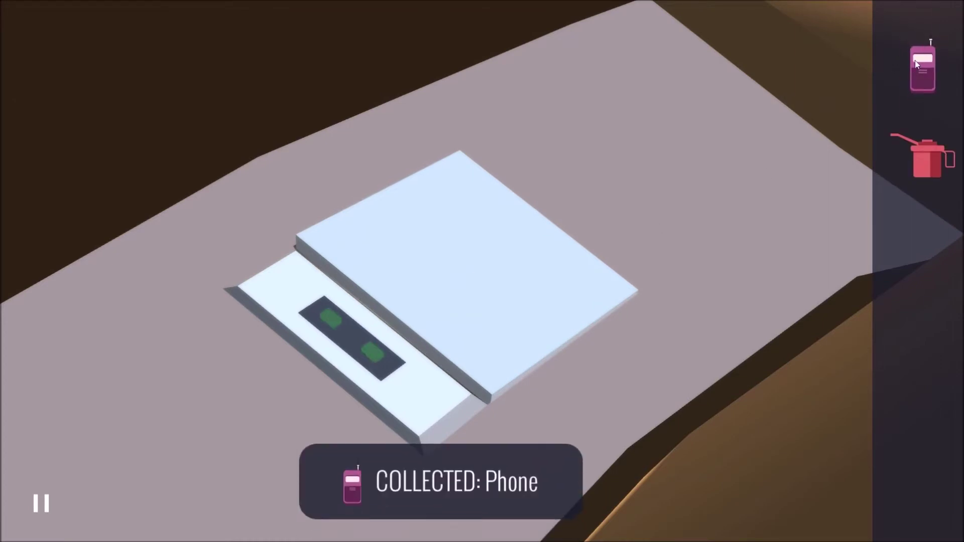
click(919, 63)
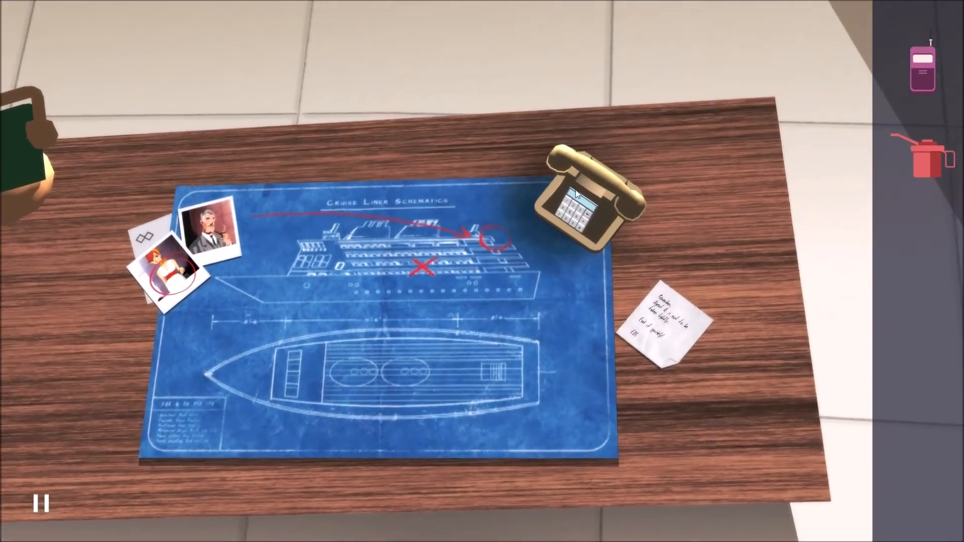
Step: Read the cruise ship plans on the desk, then walk through the bedroom out to the deck
click(578, 212)
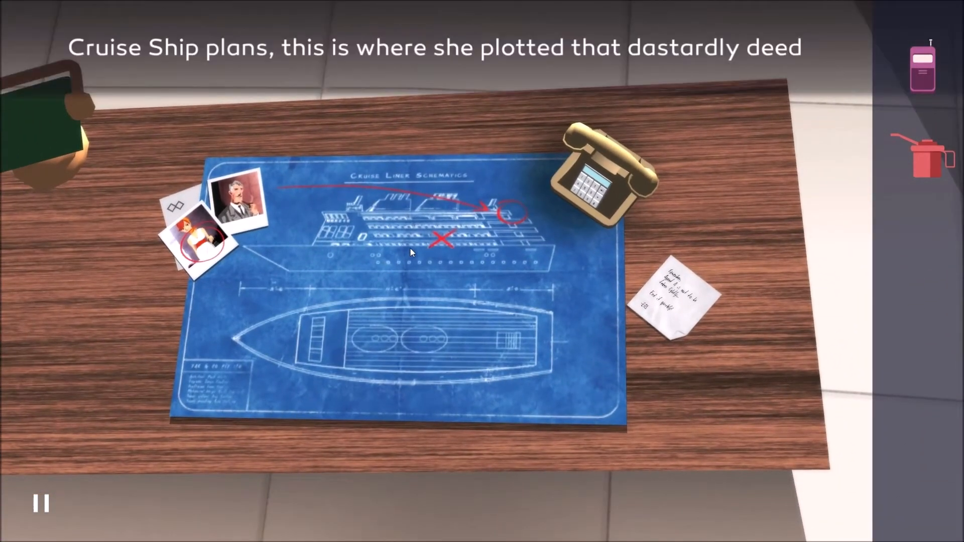
mouse_move(691, 464)
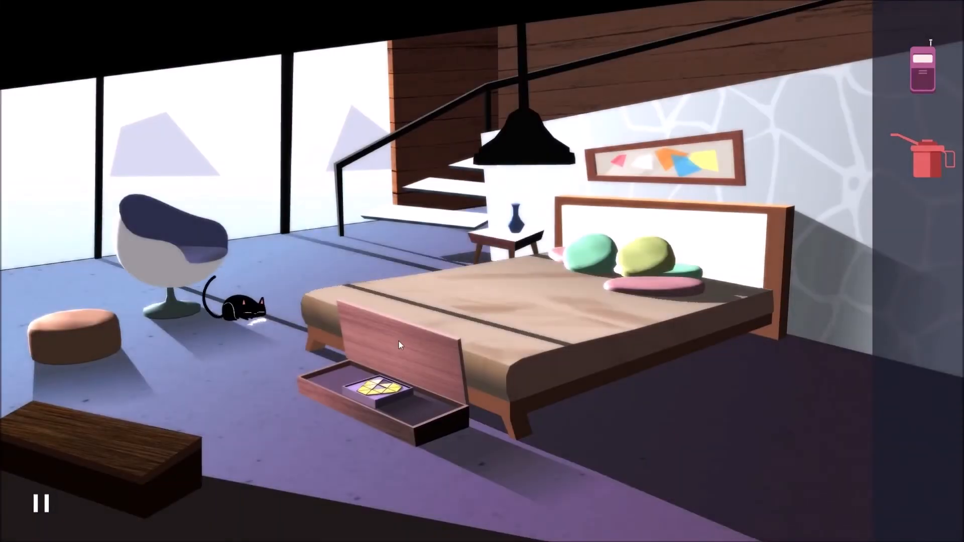
click(515, 222)
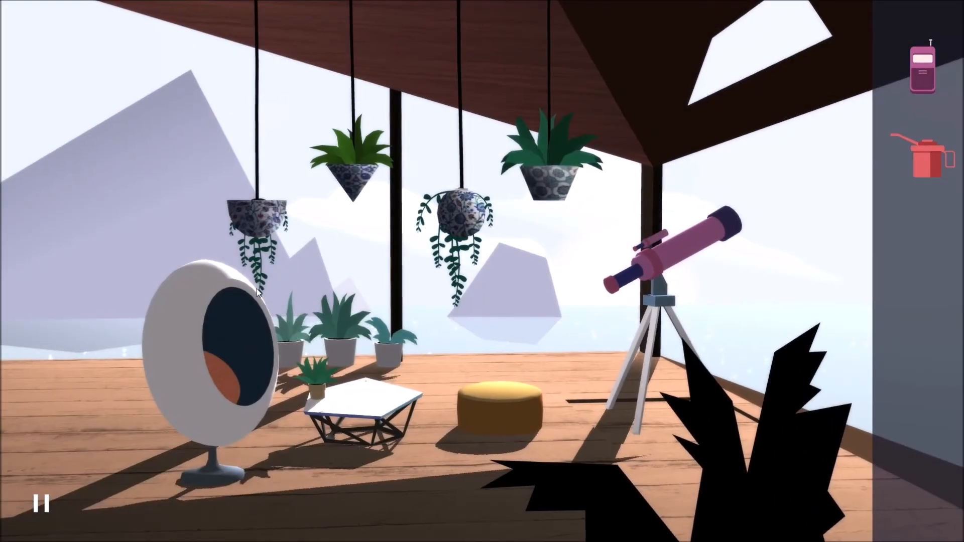
click(362, 405)
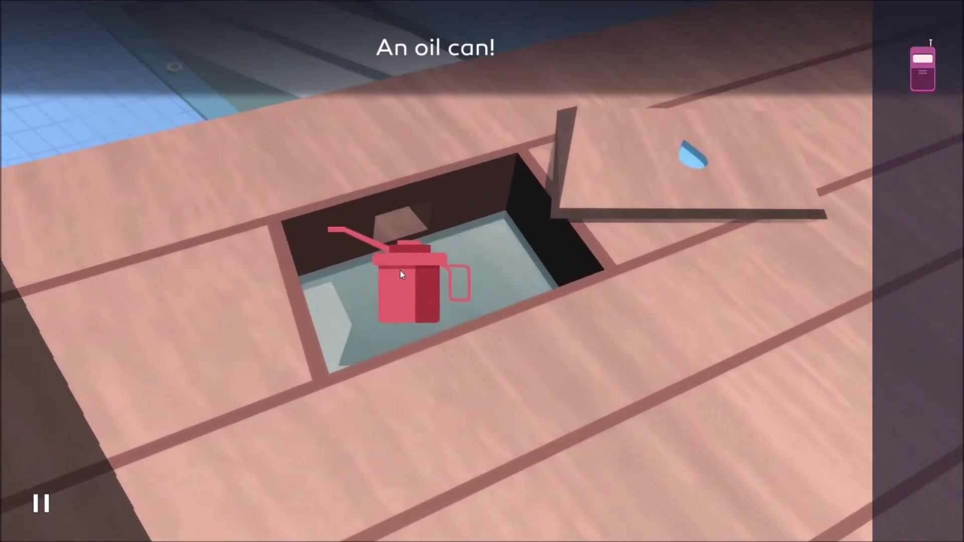
Step: Take the oil can from the floor hatch back into inventory
click(404, 281)
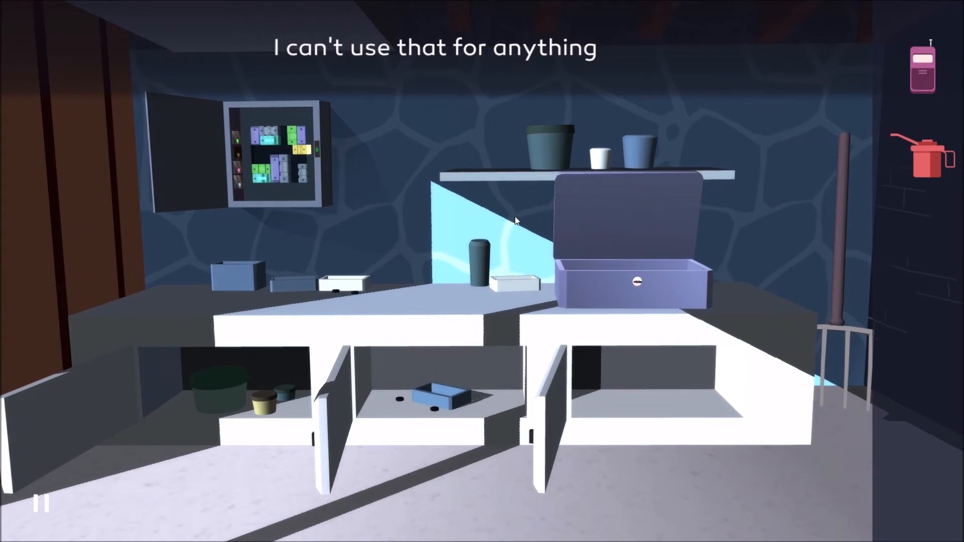
Step: Inspect the sliding-block puzzle inside the storage room's wall cabinet
click(639, 283)
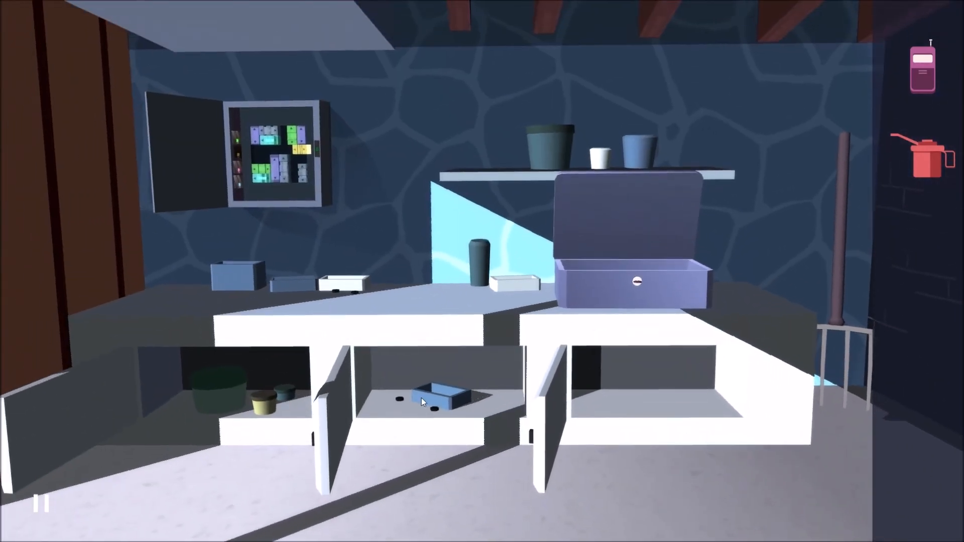
mouse_move(271, 207)
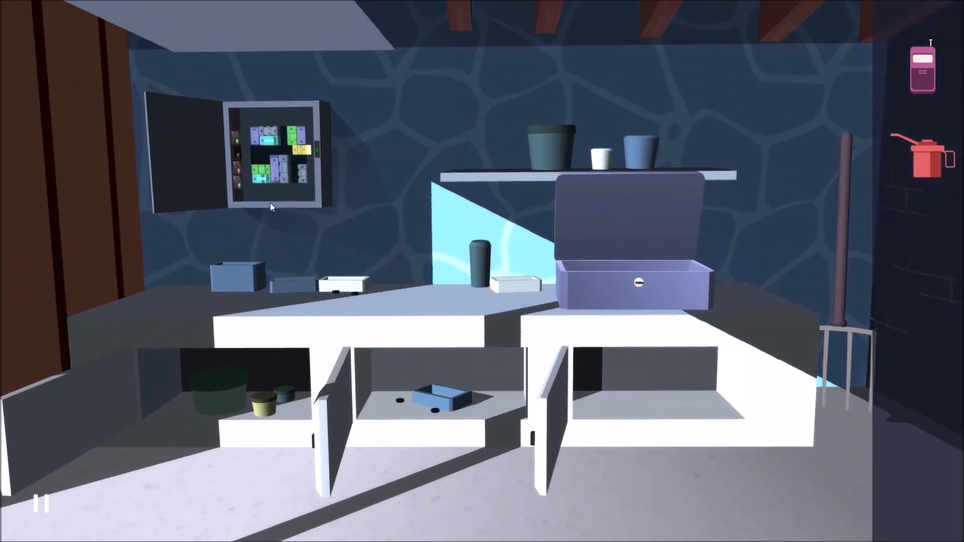
click(275, 156)
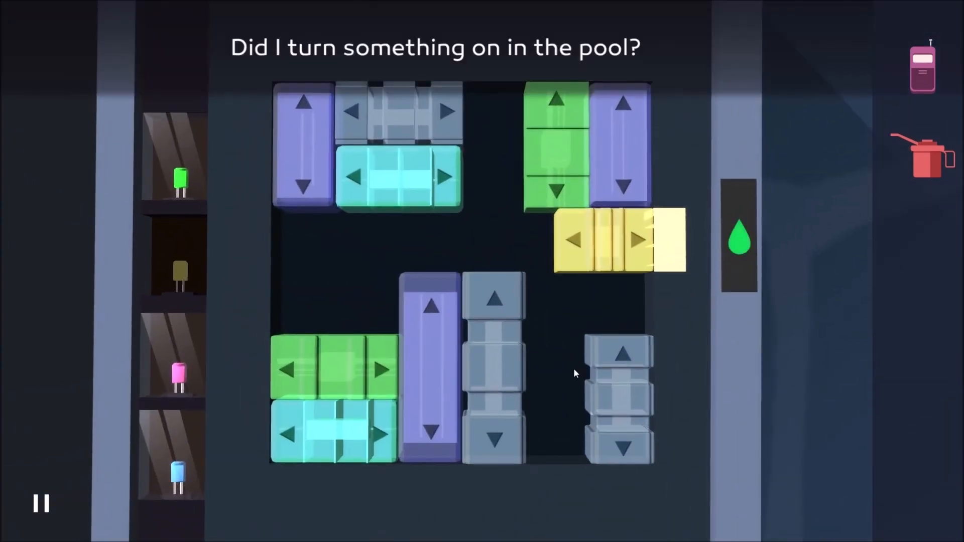
mouse_move(558, 460)
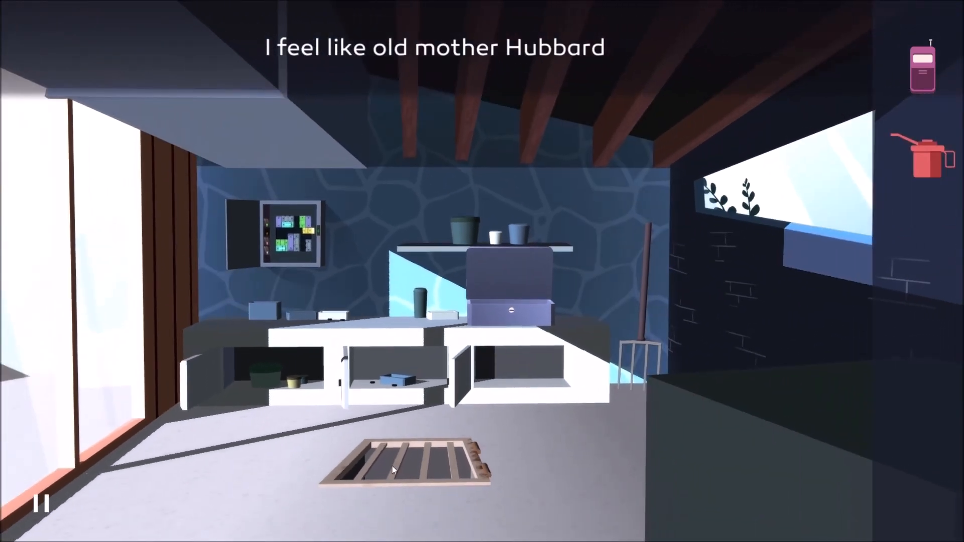
Step: Use the oil can on the floor grate's rusty hinge to free the yellow wedge
click(395, 470)
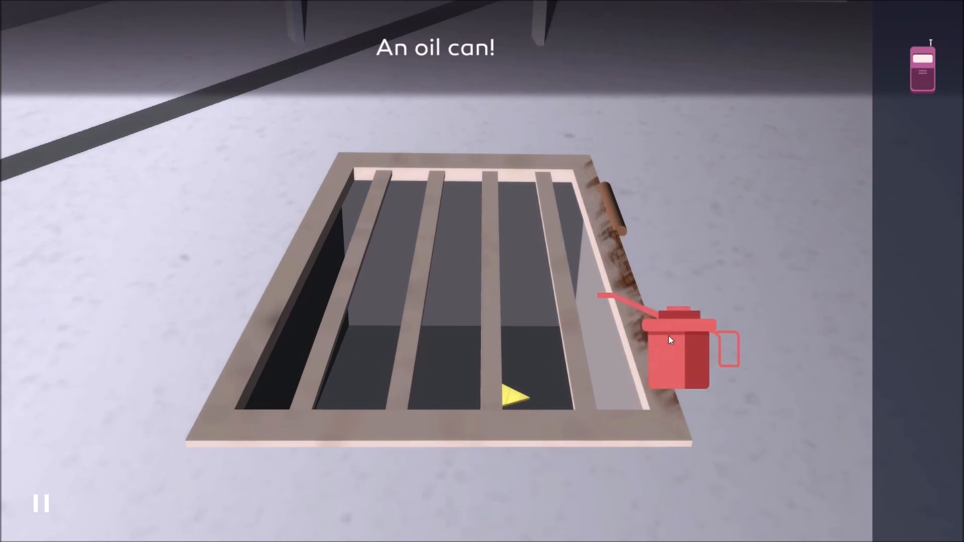
click(675, 342)
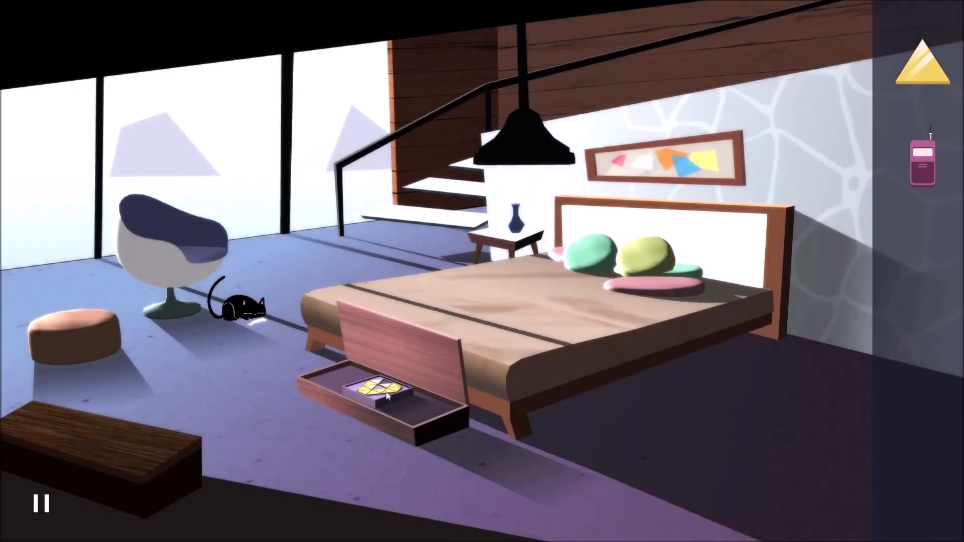
Step: Bring the wedge to the triangle puzzle in the drawer under the bed
click(384, 394)
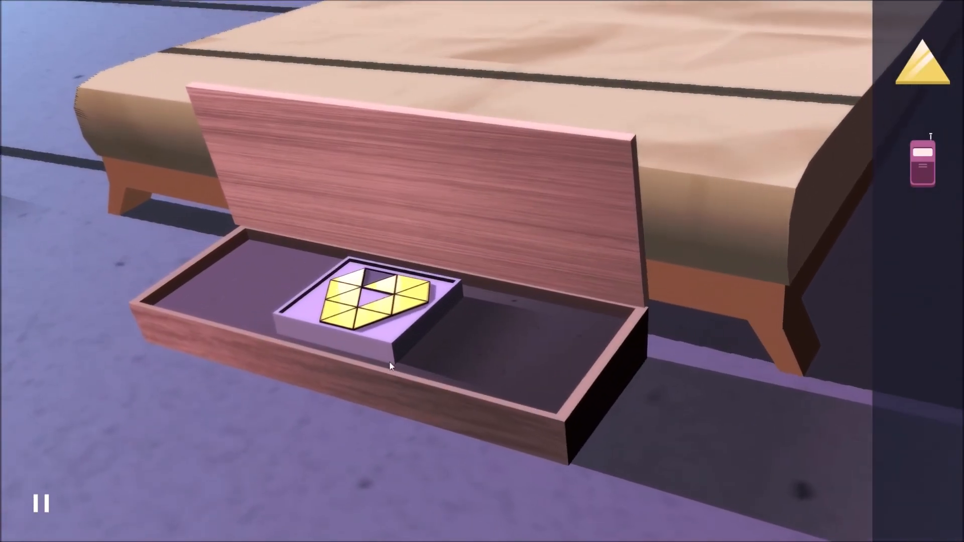
click(373, 304)
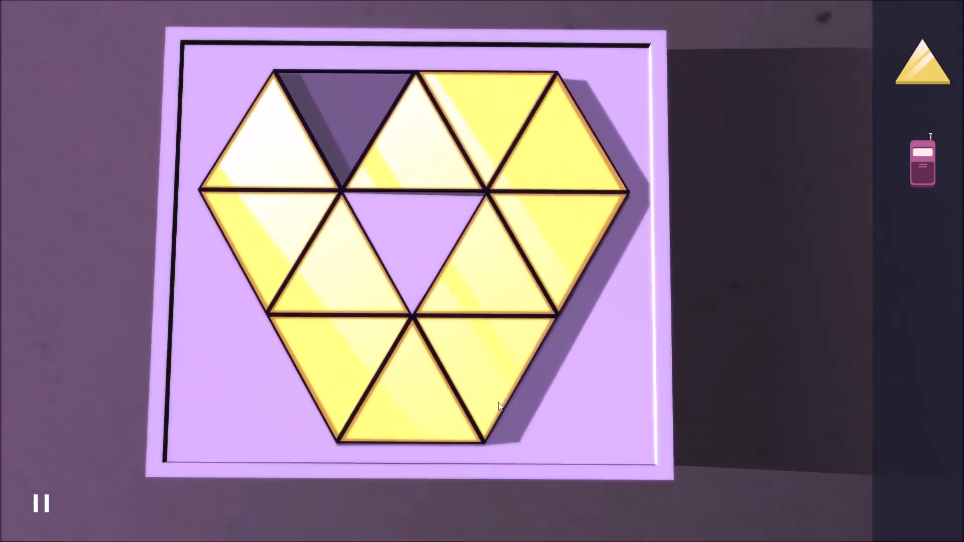